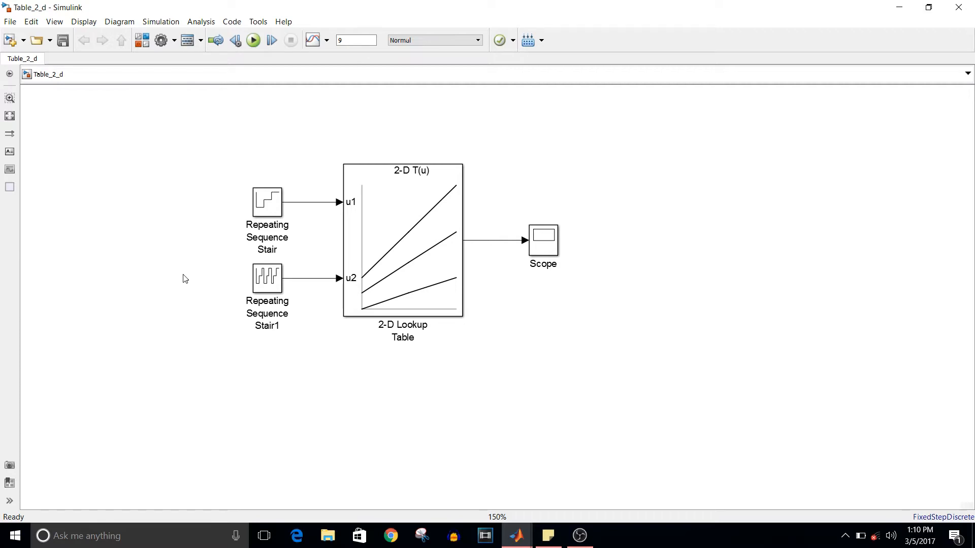
# Step: Open both Repeating Sequence Stair blocks, then review vectors e1 and e2 in MATLAB's Command Window
pyautogui.click(402, 242)
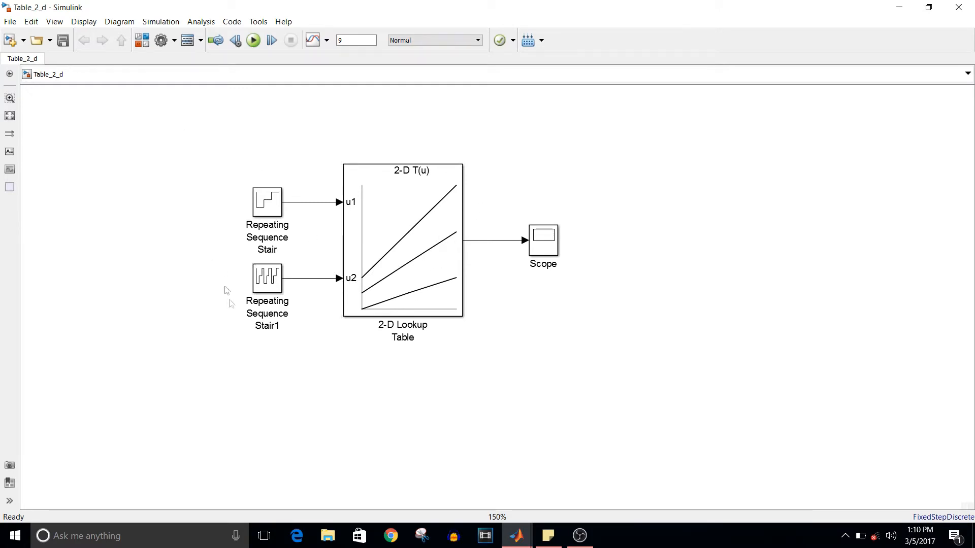
pyautogui.moveTo(313, 280)
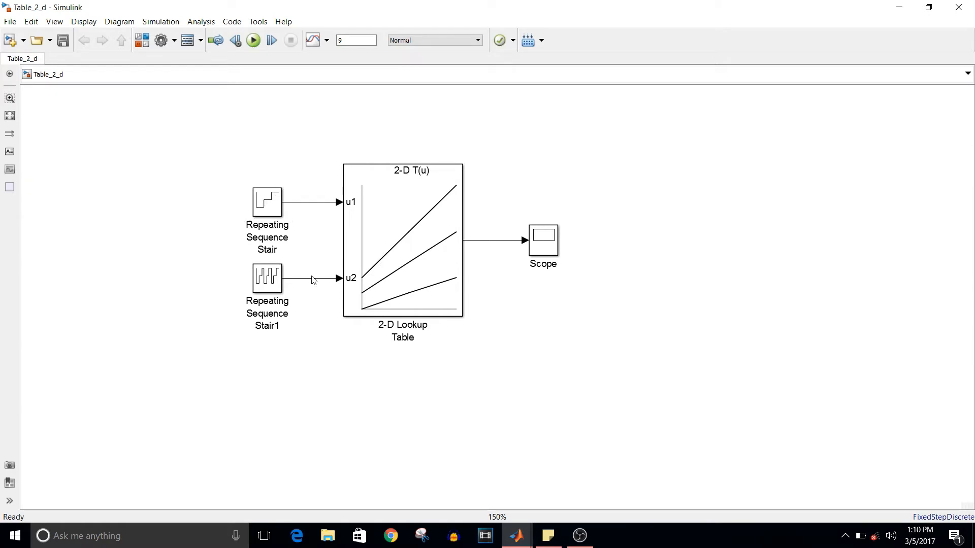
pyautogui.click(267, 202)
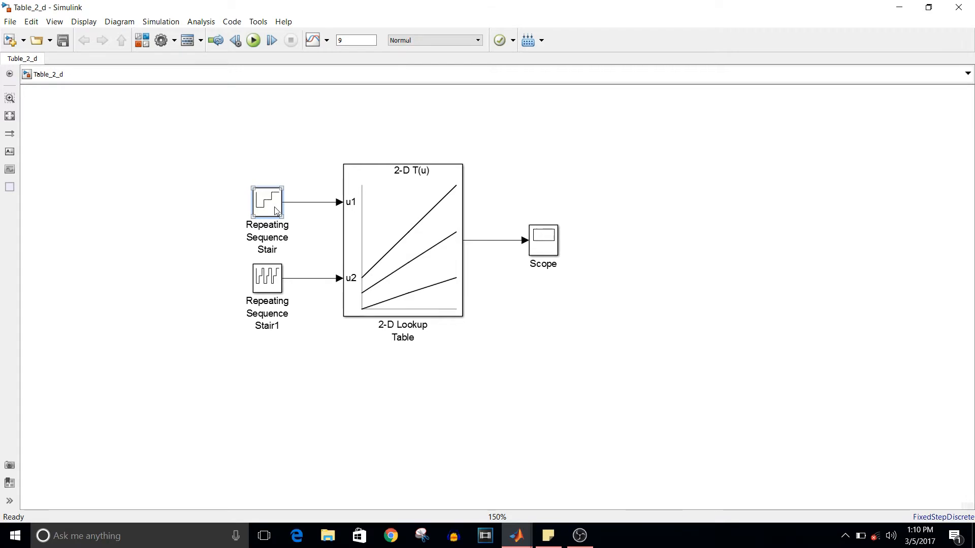
pyautogui.doubleClick(266, 201)
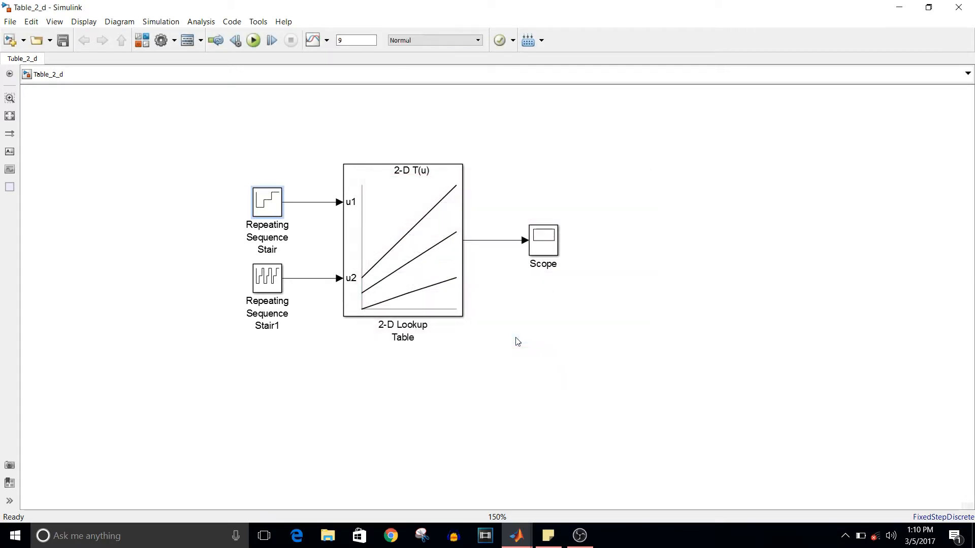
pyautogui.doubleClick(266, 278)
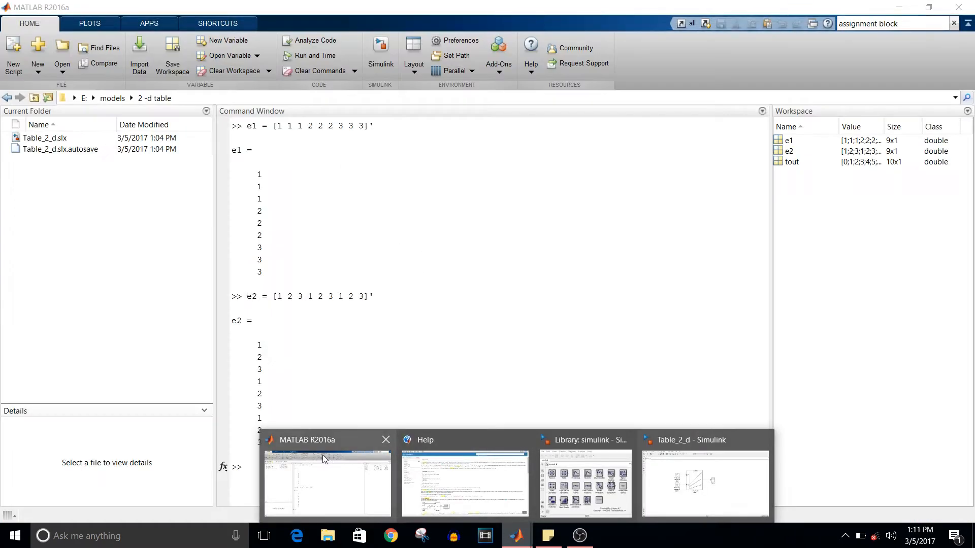
pyautogui.click(327, 482)
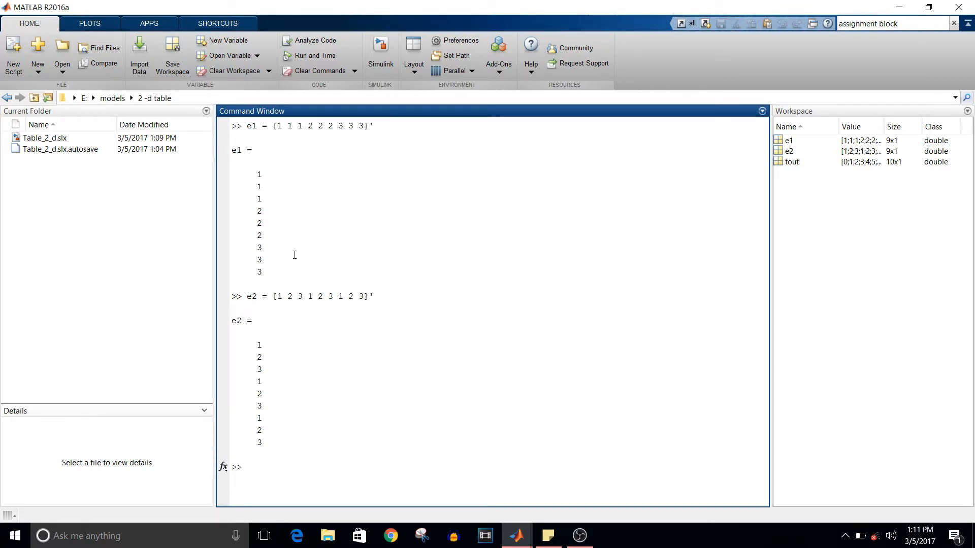
pyautogui.click(248, 467)
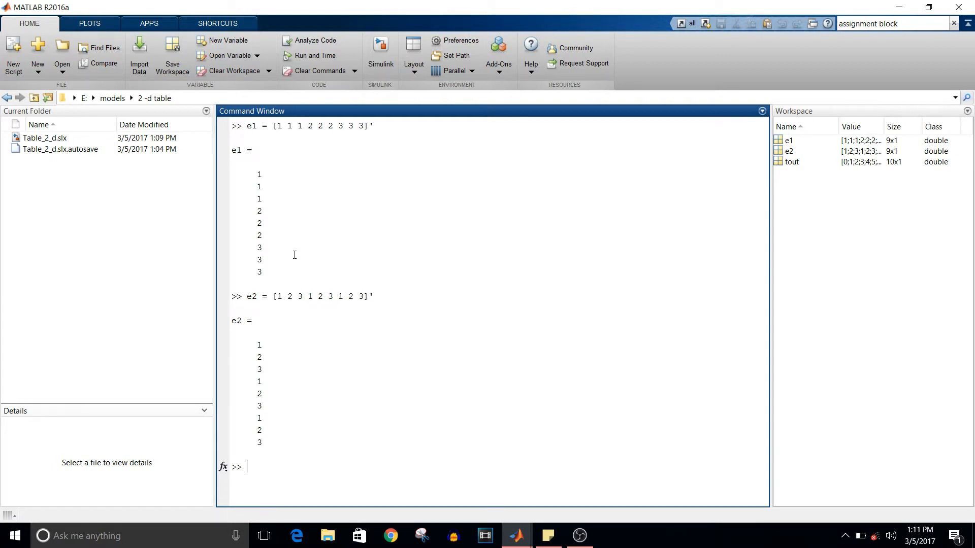
pyautogui.moveTo(511, 517)
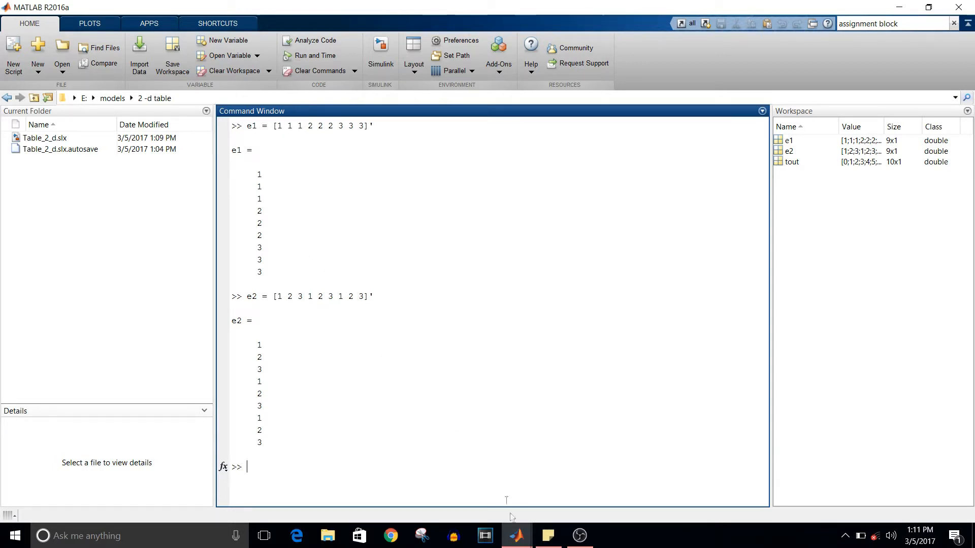
pyautogui.moveTo(516, 535)
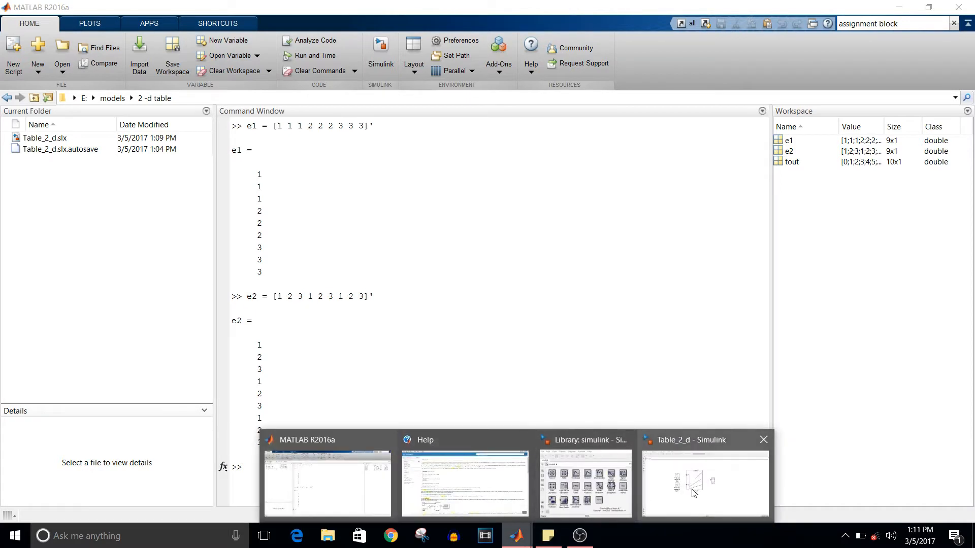
# Step: Return to Table_2_d and open the 2-D Lookup Table parameters (3x3 table, breakpoints [1:3])
pyautogui.click(705, 484)
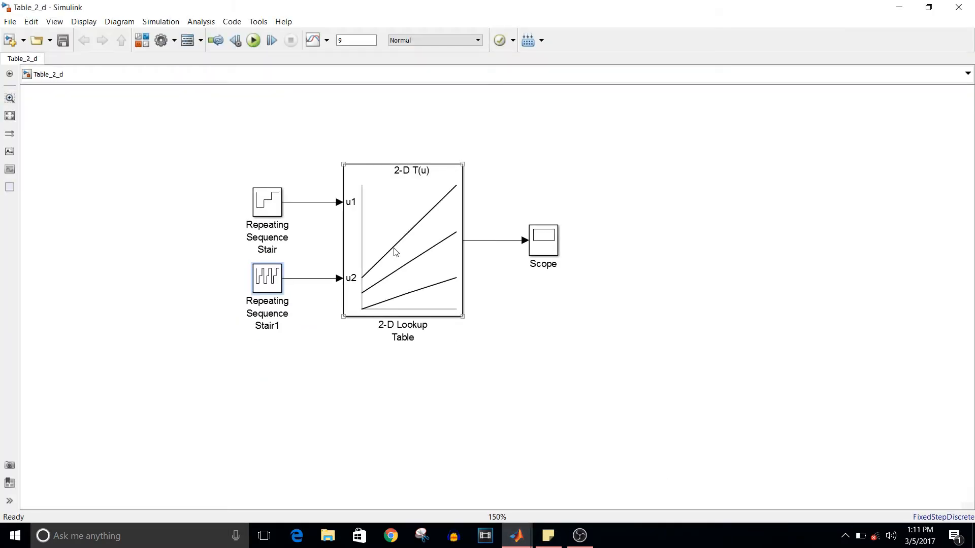
pyautogui.click(395, 252)
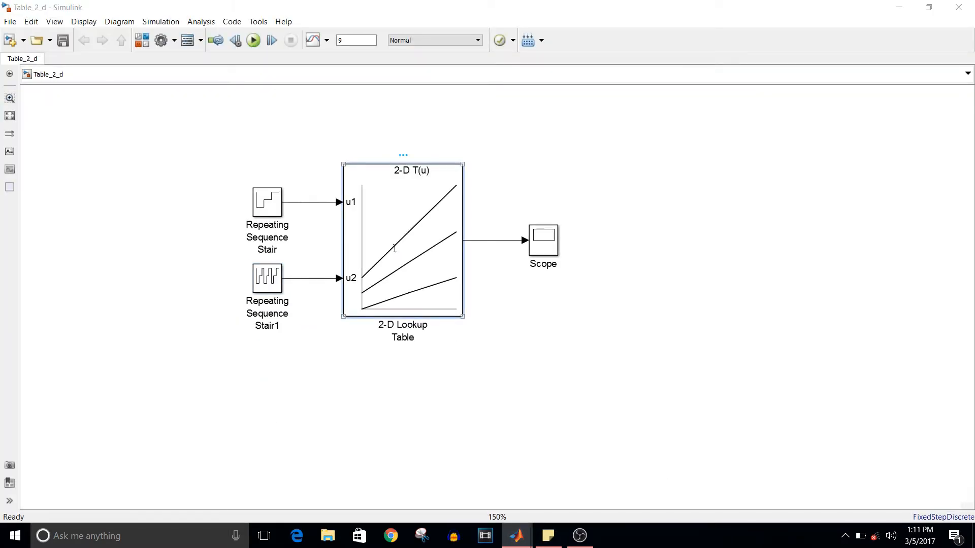
pyautogui.doubleClick(402, 244)
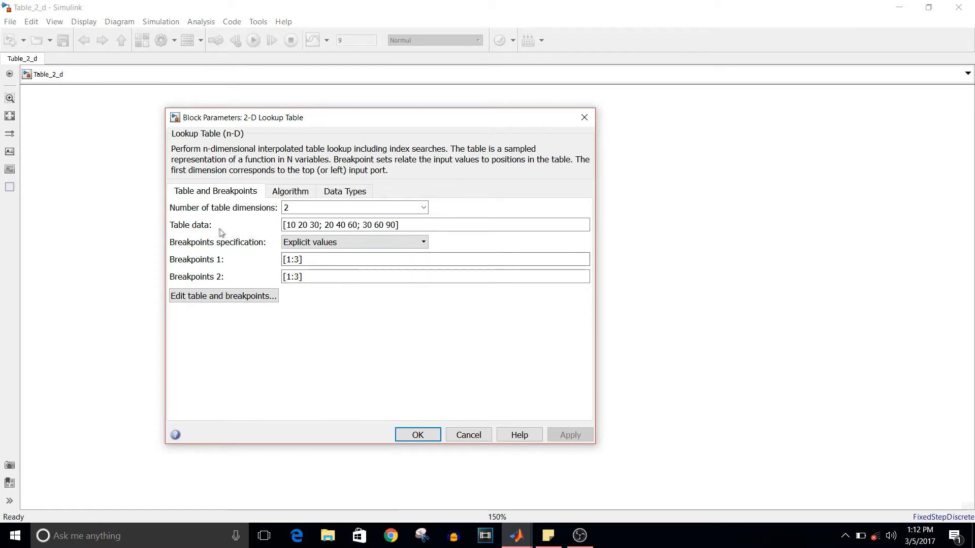
pyautogui.click(445, 225)
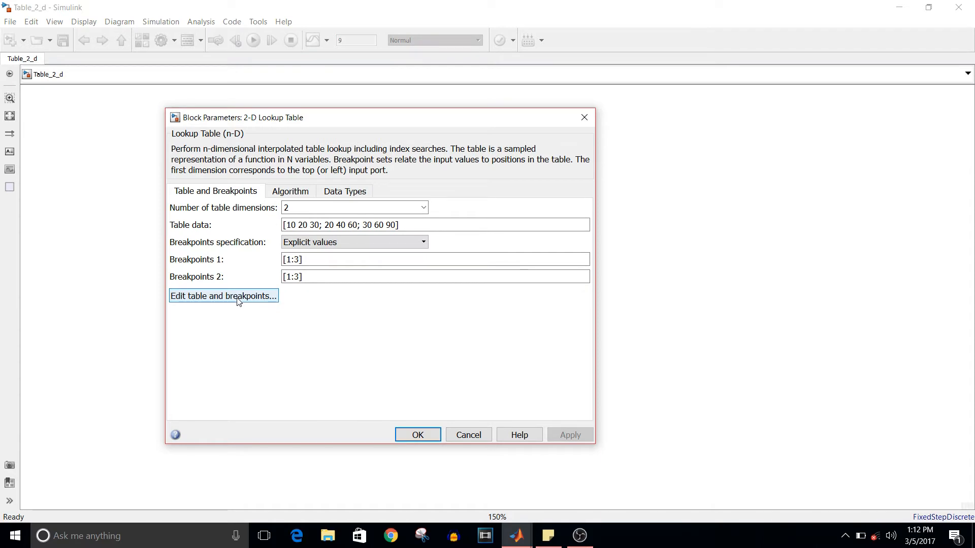
pyautogui.moveTo(239, 301)
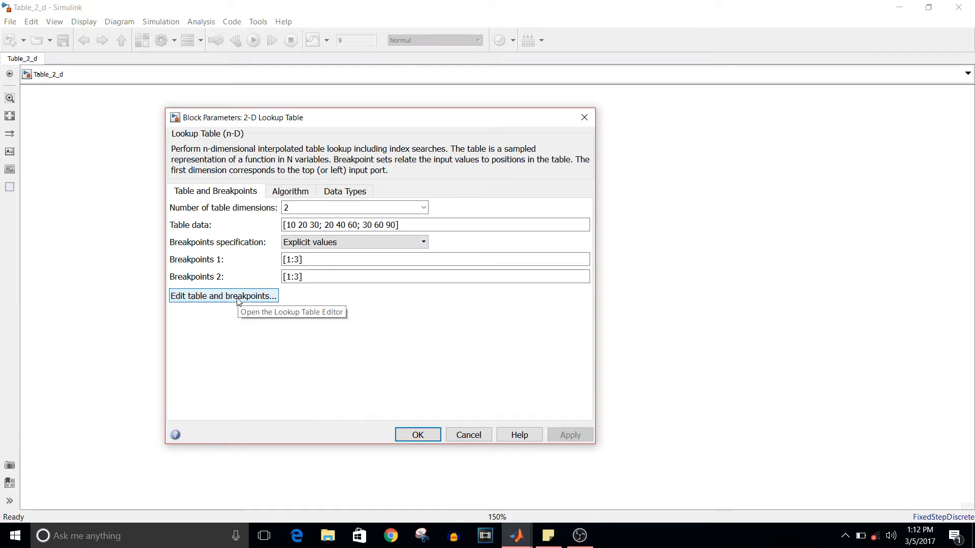
pyautogui.click(223, 296)
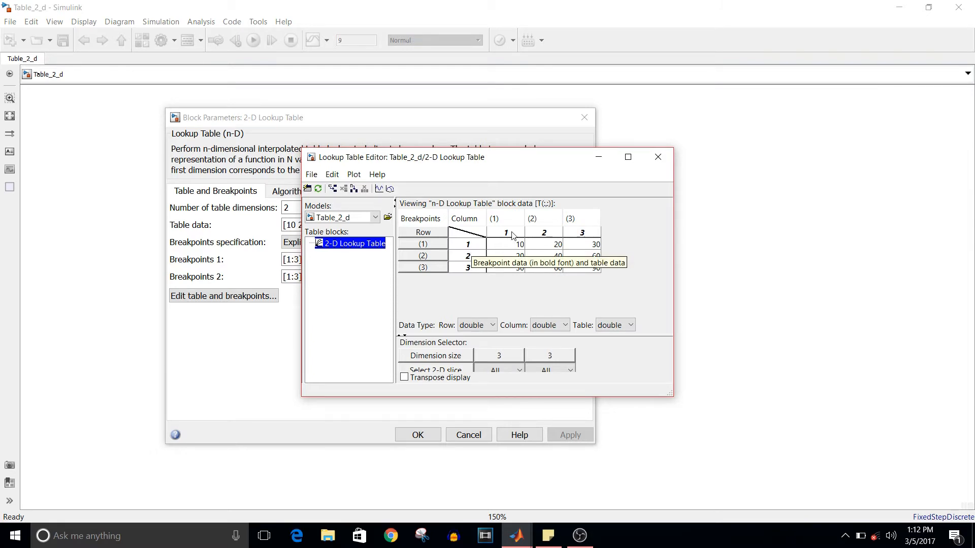
pyautogui.moveTo(512, 247)
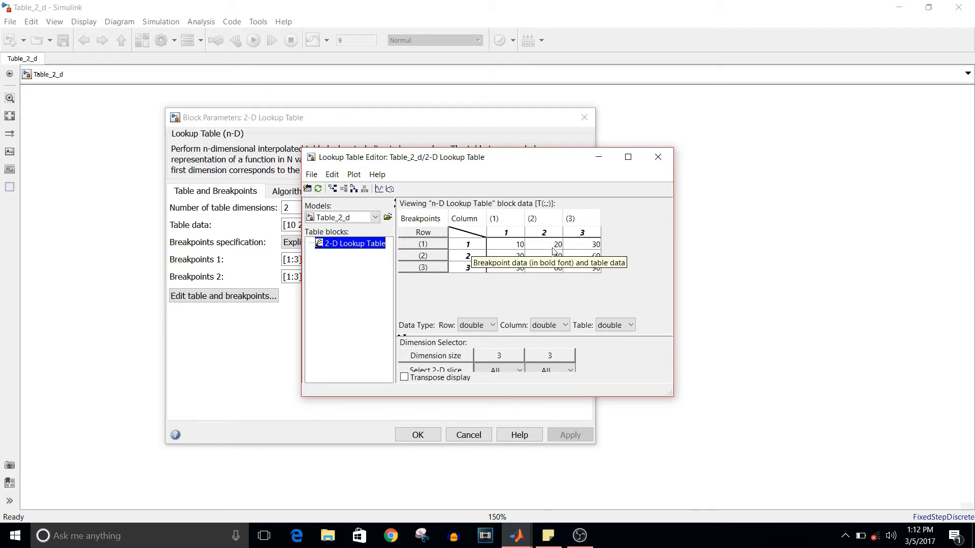
pyautogui.moveTo(550, 278)
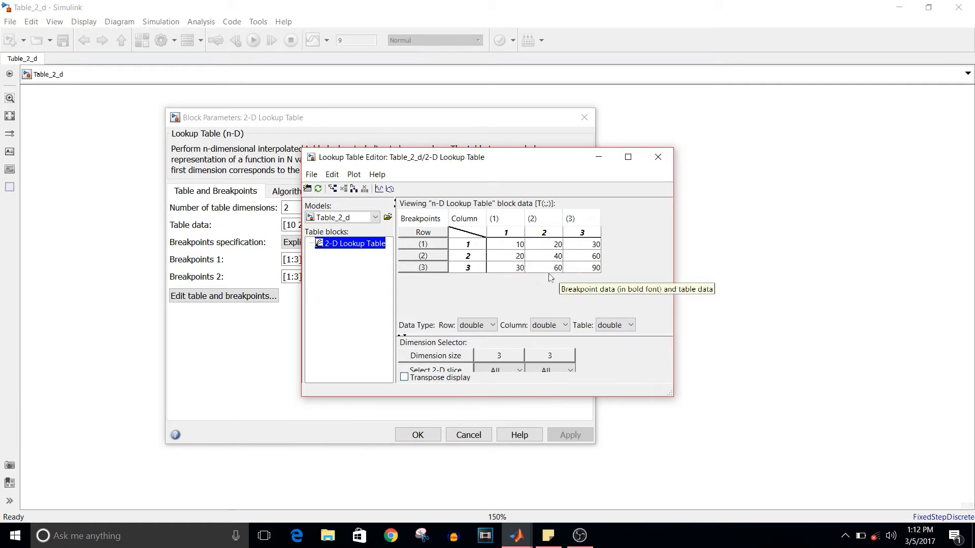
pyautogui.moveTo(588, 270)
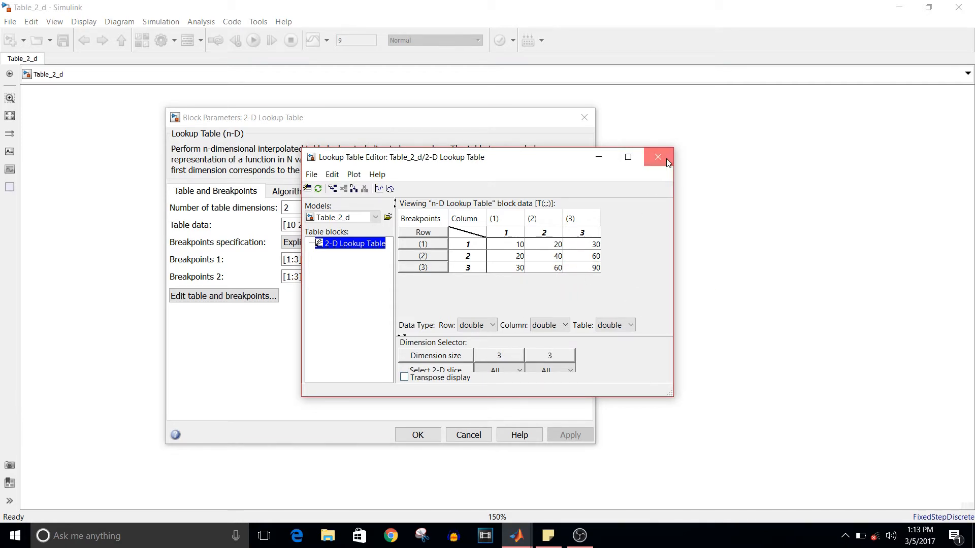
pyautogui.click(657, 156)
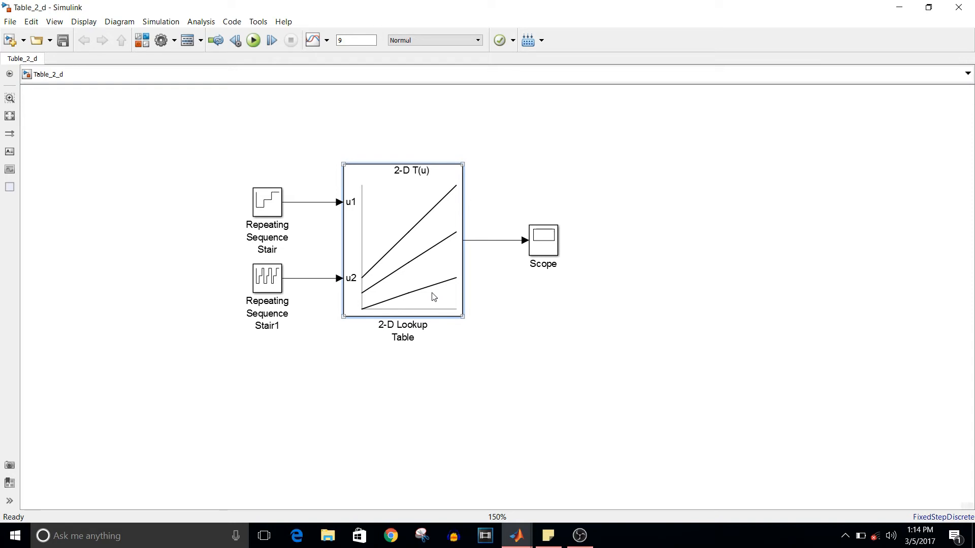
pyautogui.click(266, 202)
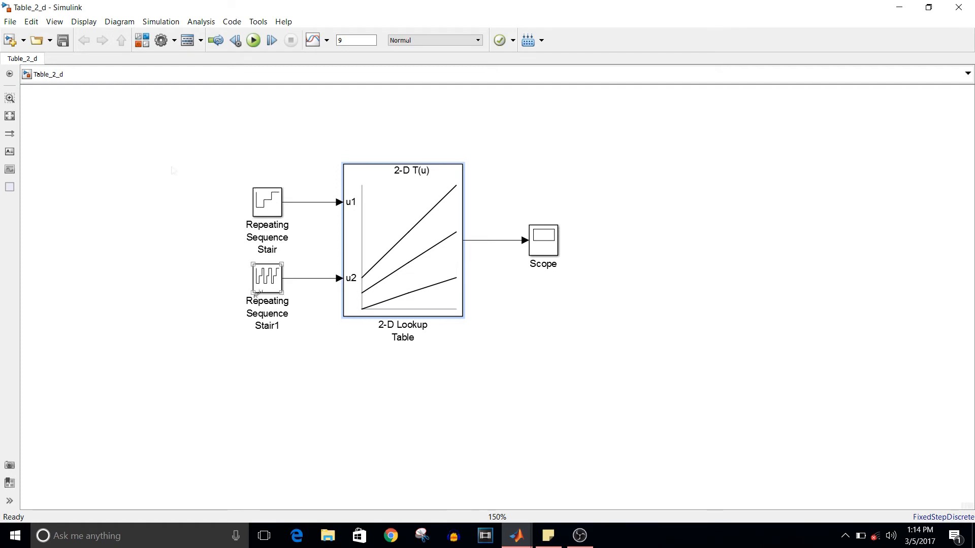
pyautogui.click(171, 40)
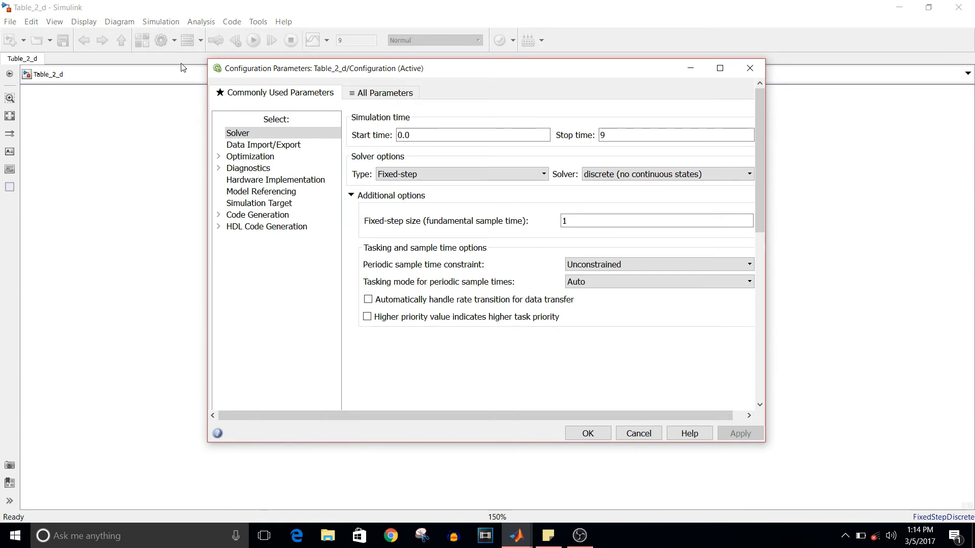
pyautogui.moveTo(647, 192)
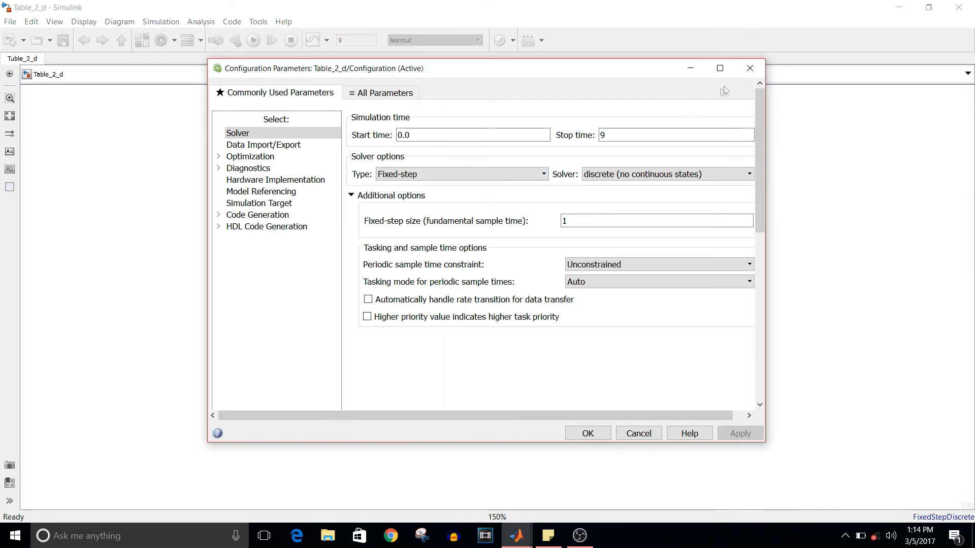
pyautogui.moveTo(749, 71)
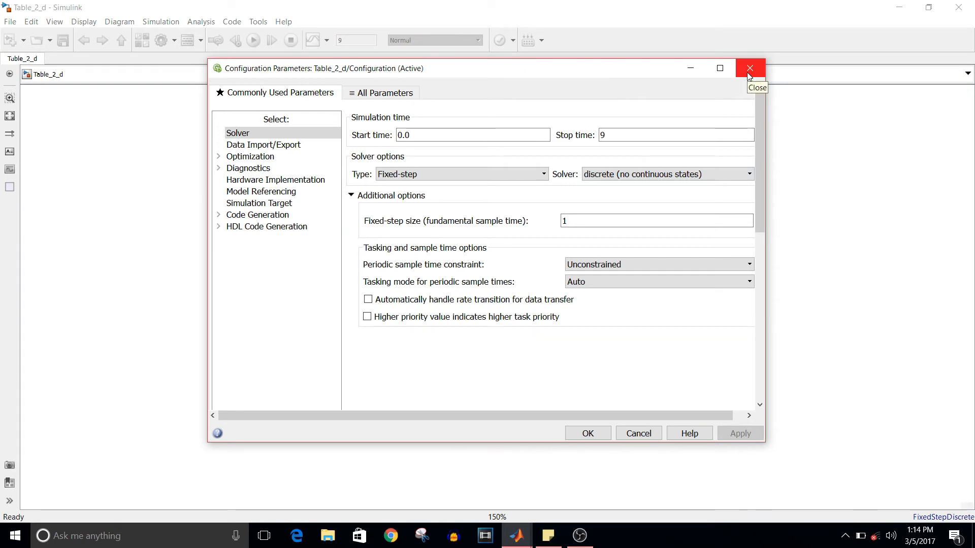
# Step: Close Configuration Parameters, keeping the fixed-step discrete solver, step size 1, and stop time 9
pyautogui.click(749, 68)
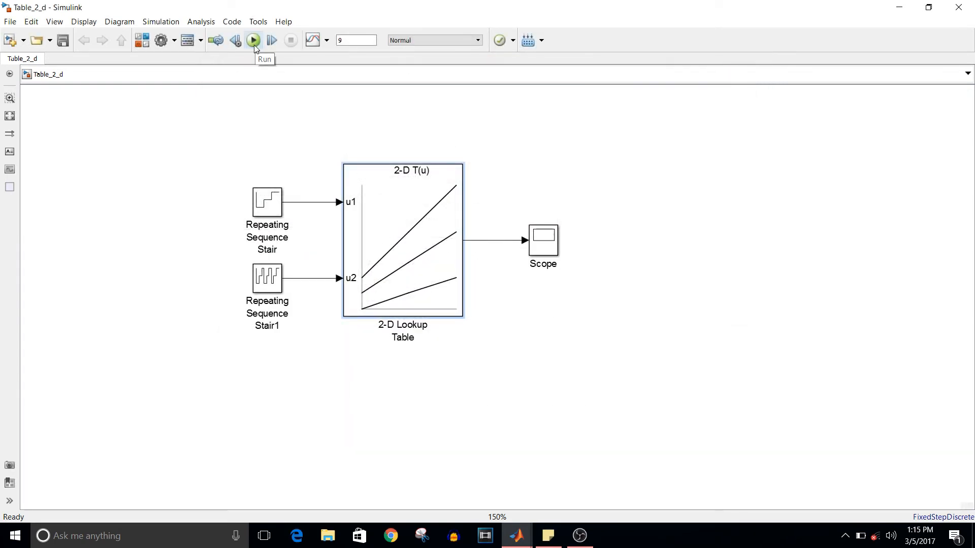
# Step: Run the model to stop time 9 and open the Scope showing output stepping 10 to 90
pyautogui.click(253, 40)
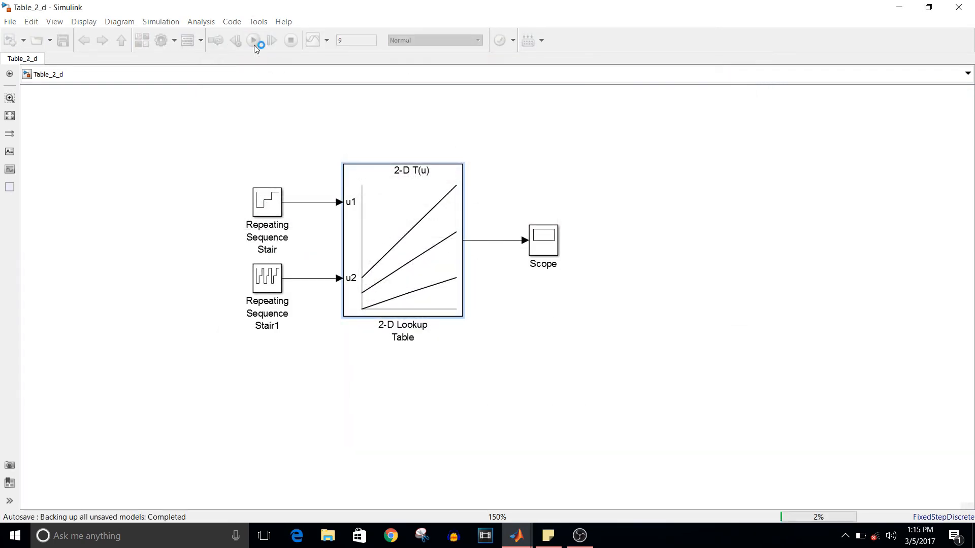
pyautogui.click(253, 40)
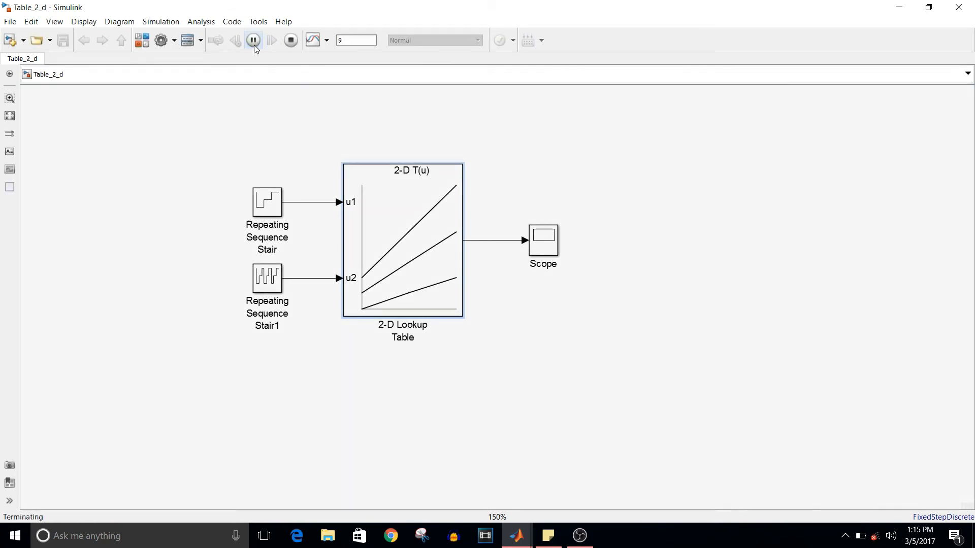
pyautogui.click(290, 40)
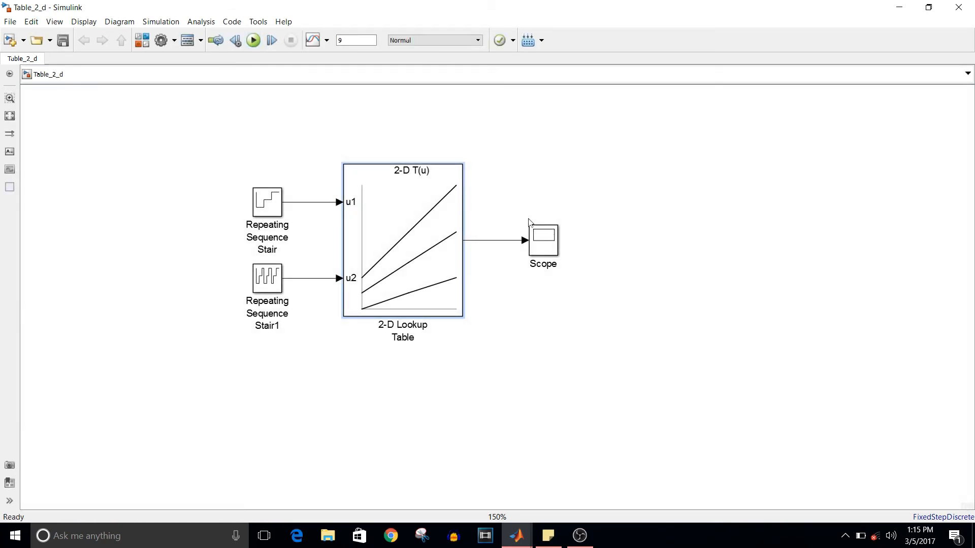
pyautogui.doubleClick(543, 238)
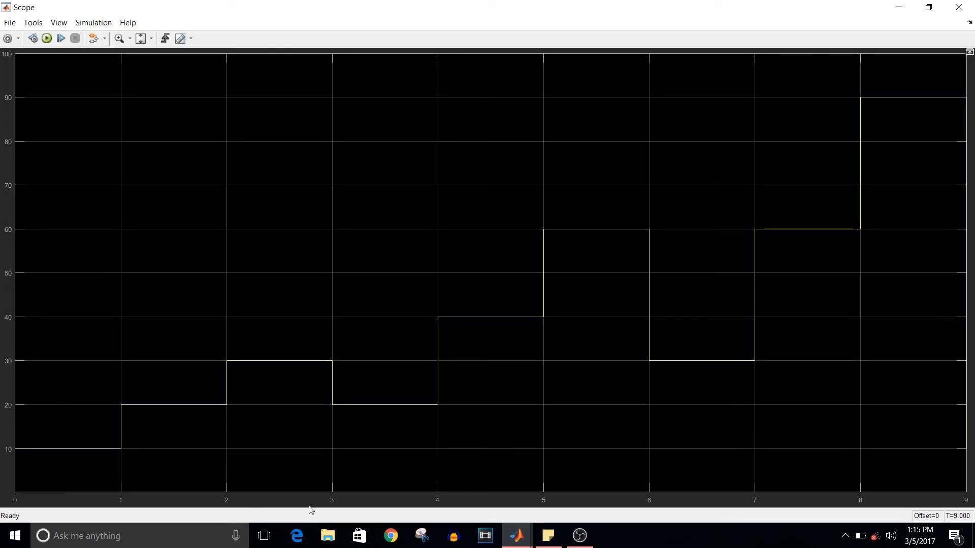
# Step: Bring up the sticky note listing table data [10 20 30; 20 40 60; 30 60 90]
pyautogui.click(548, 535)
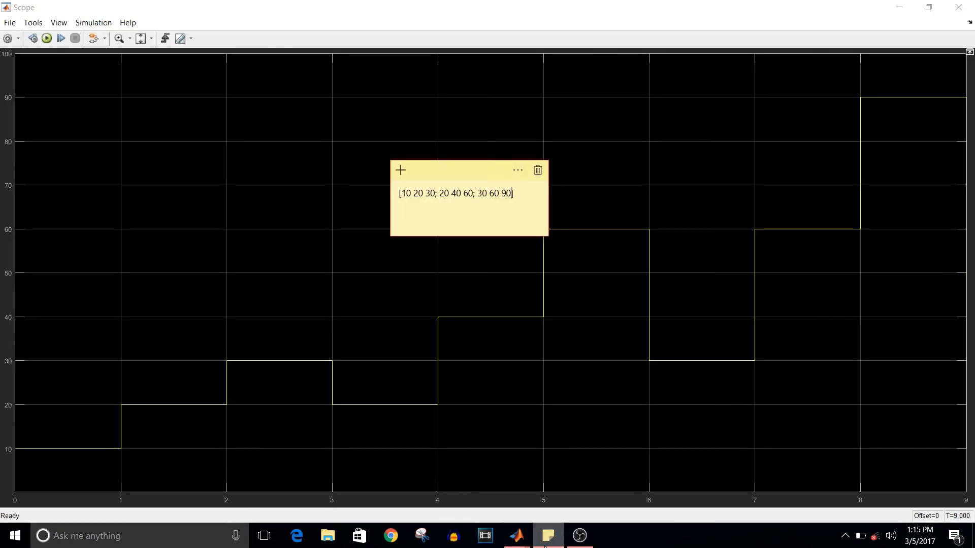
pyautogui.moveTo(527, 202)
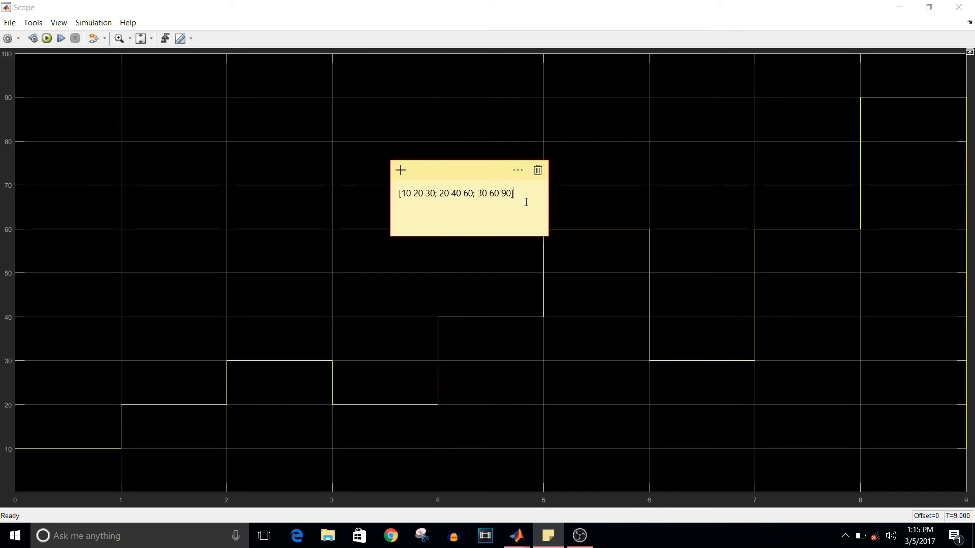
pyautogui.moveTo(361, 380)
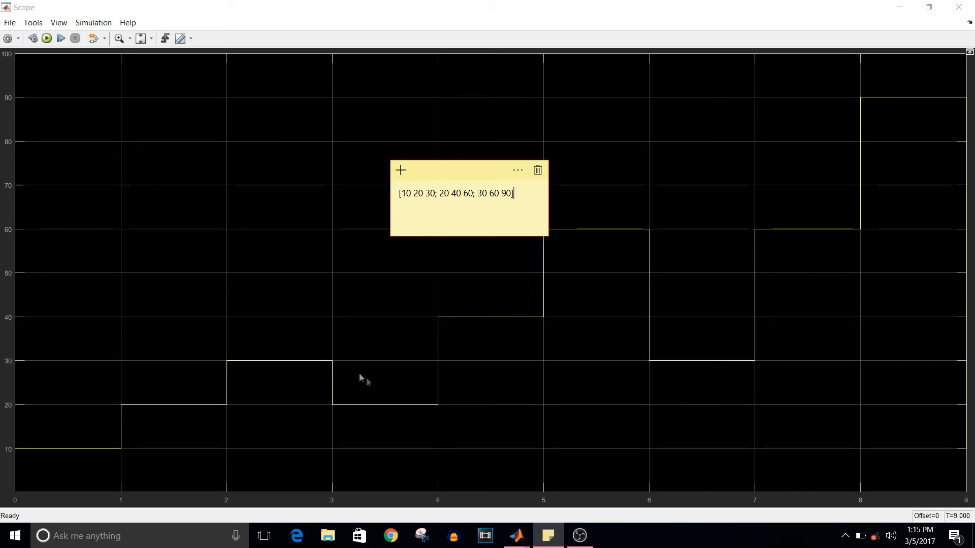
pyautogui.moveTo(391, 409)
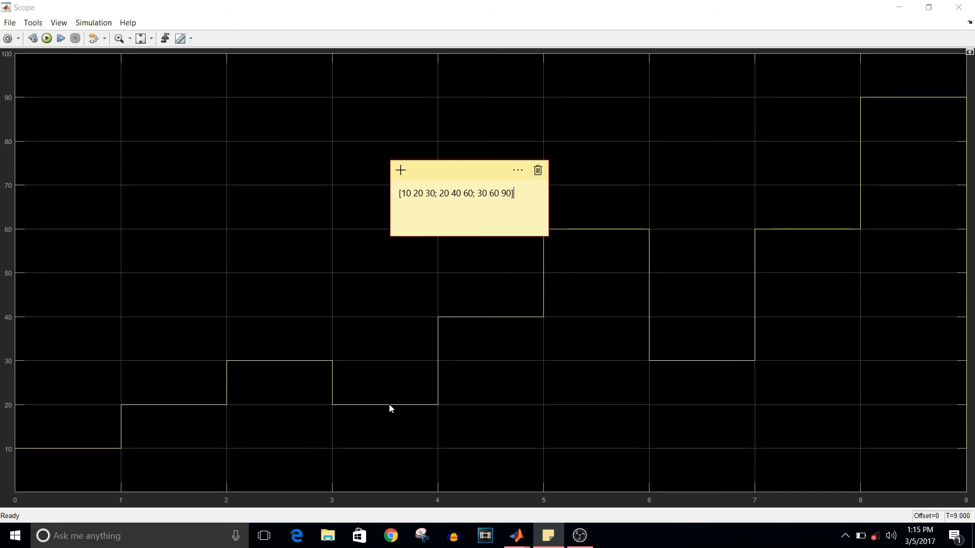
pyautogui.moveTo(604, 237)
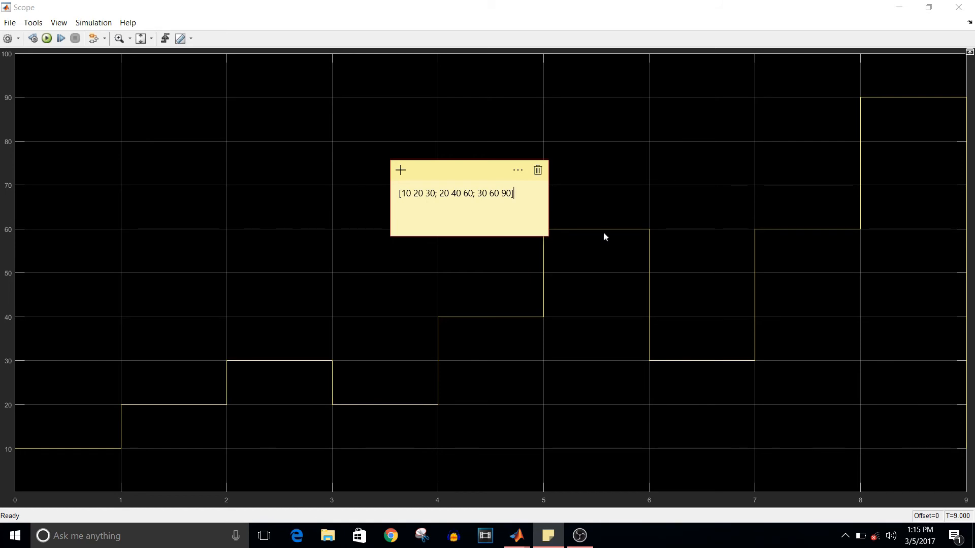
pyautogui.moveTo(657, 360)
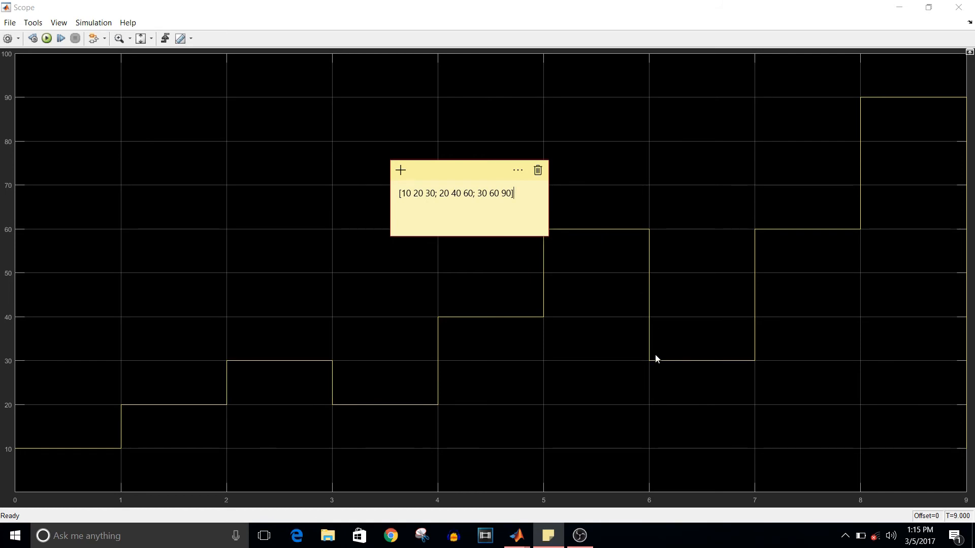
pyautogui.moveTo(899, 118)
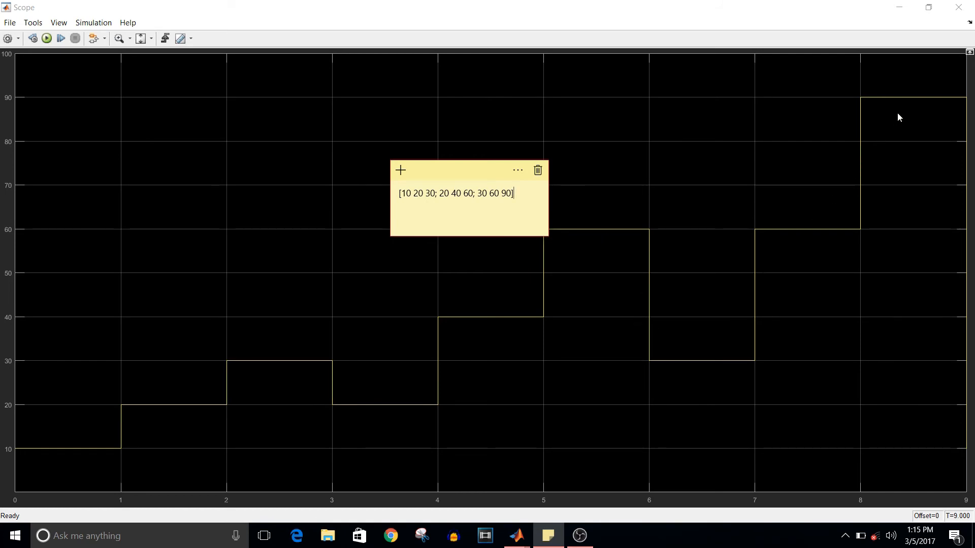
pyautogui.moveTo(708, 155)
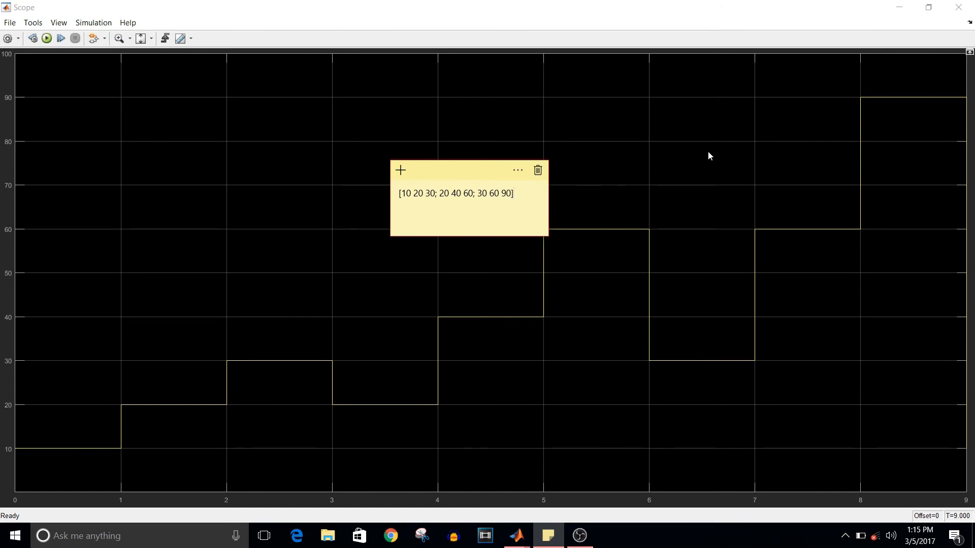